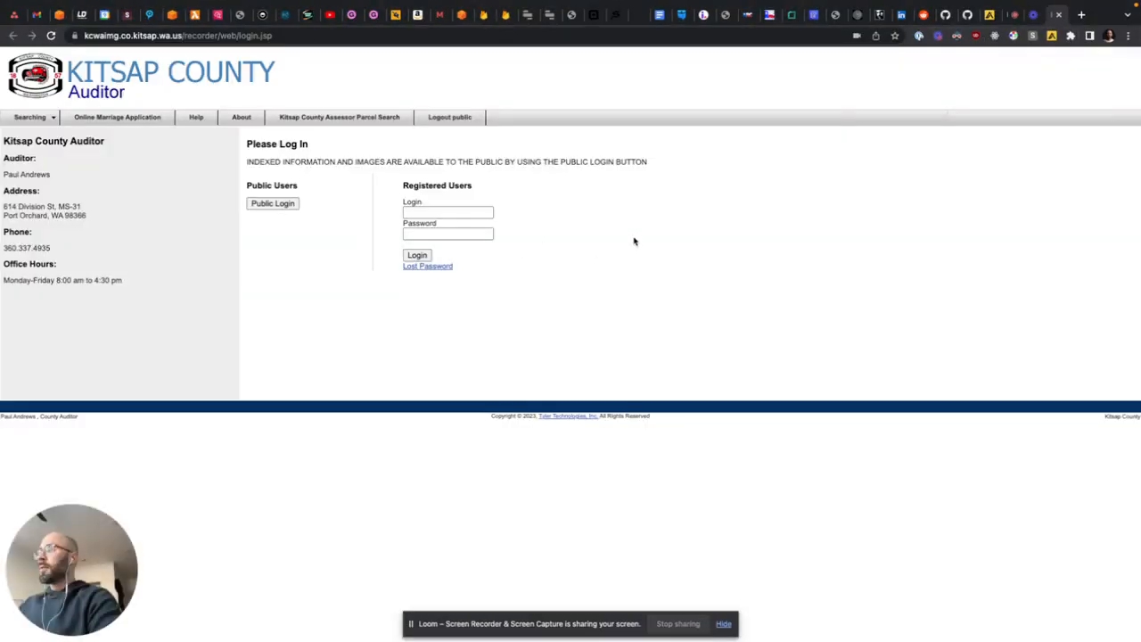
mouse_move(558, 234)
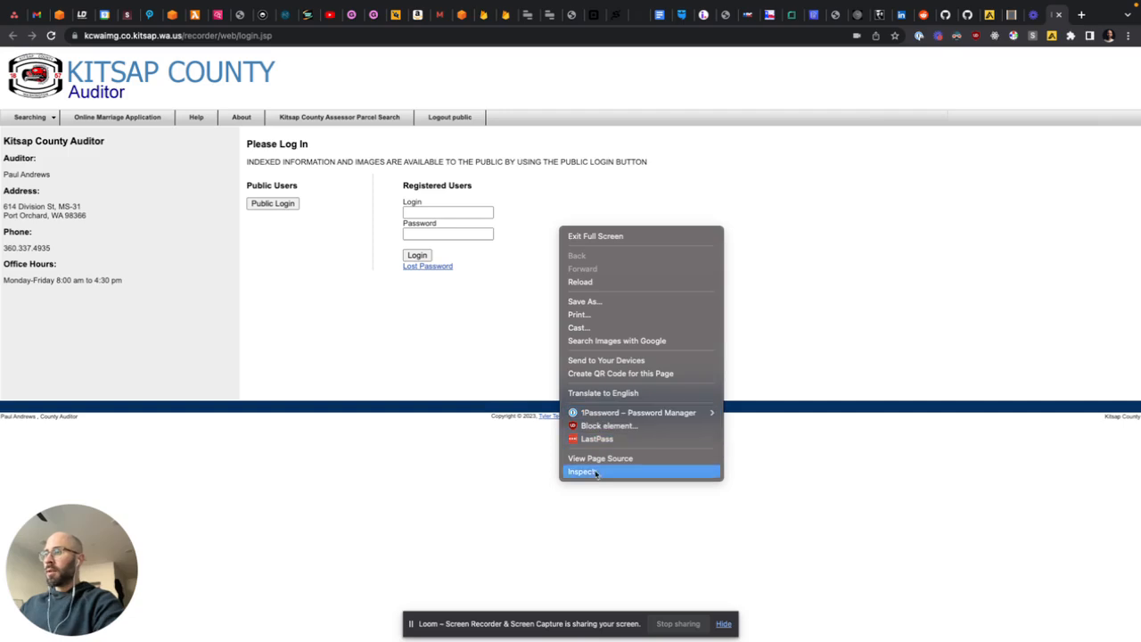
Inspect the Kitsap County Auditor login page to open the browser developer tools
click(582, 471)
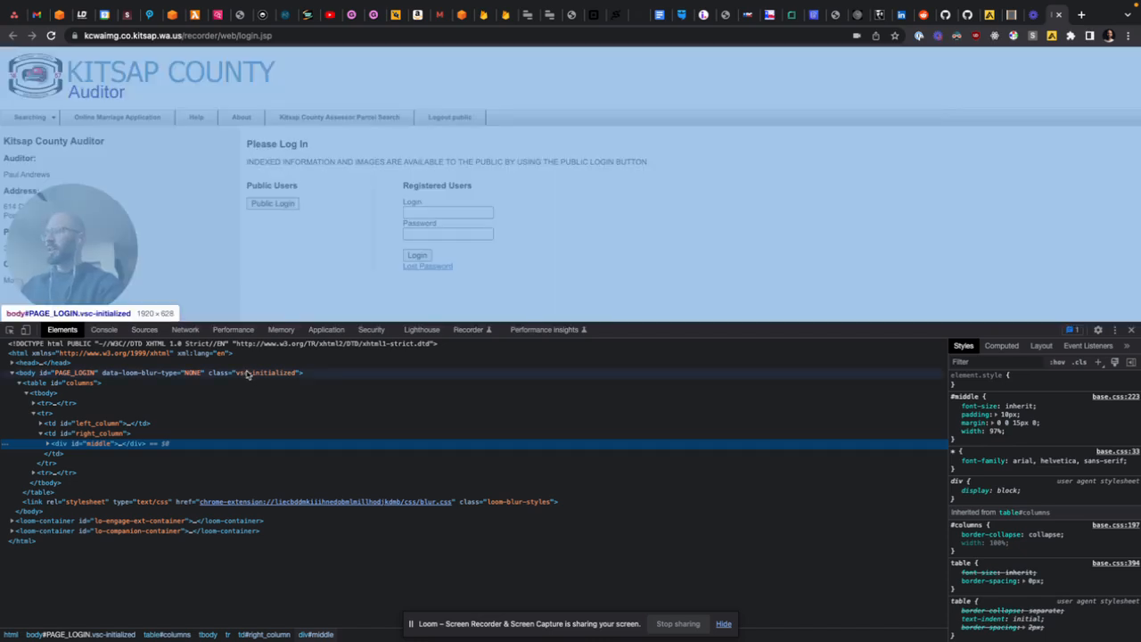
Show network requests and scroll the login.jsp headers to the request Cookie line
click(185, 329)
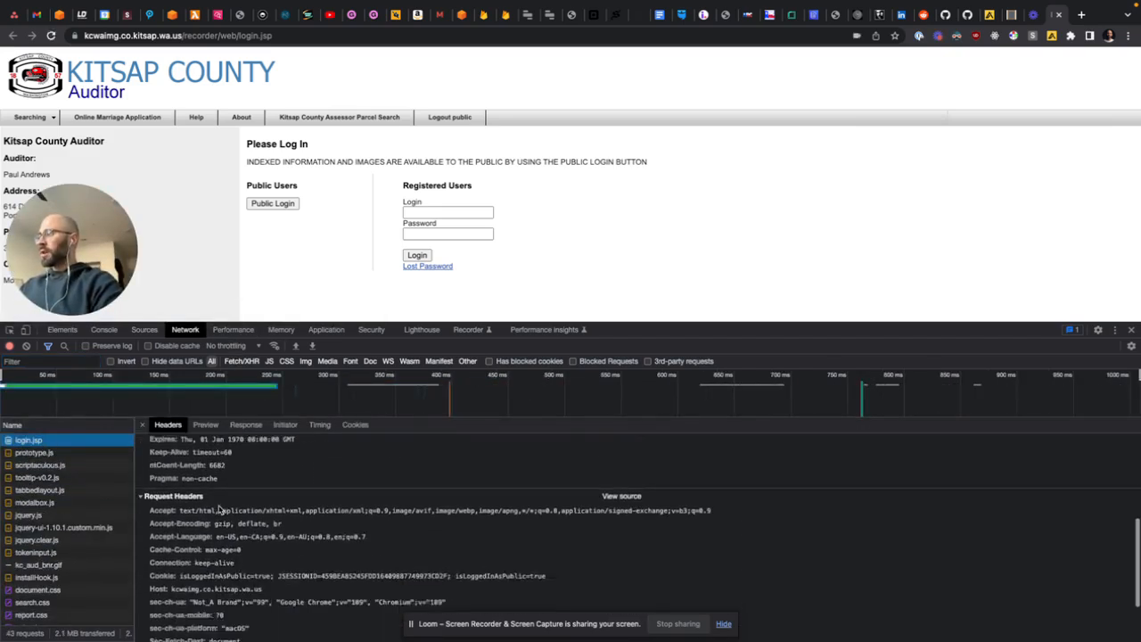
scroll(down, 3)
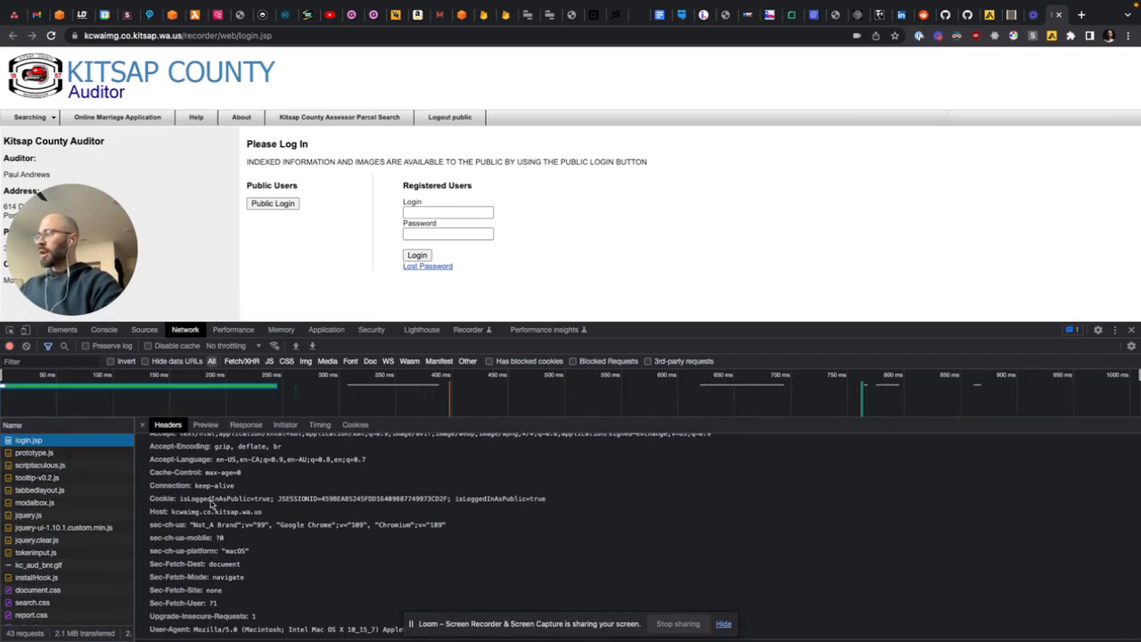
mouse_move(354, 516)
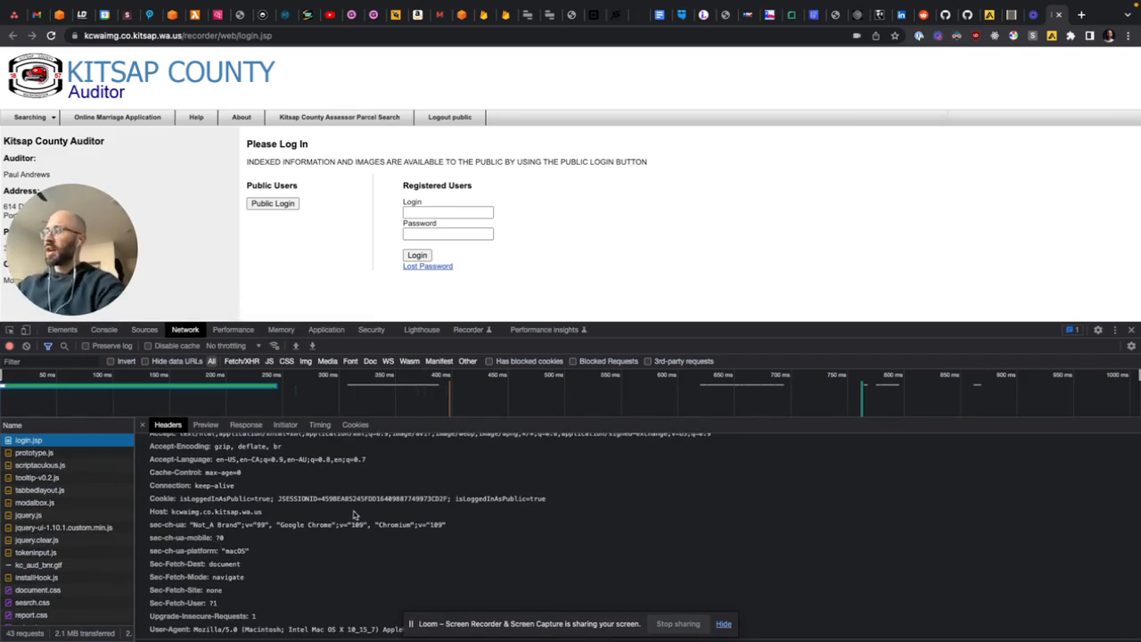
mouse_move(336, 508)
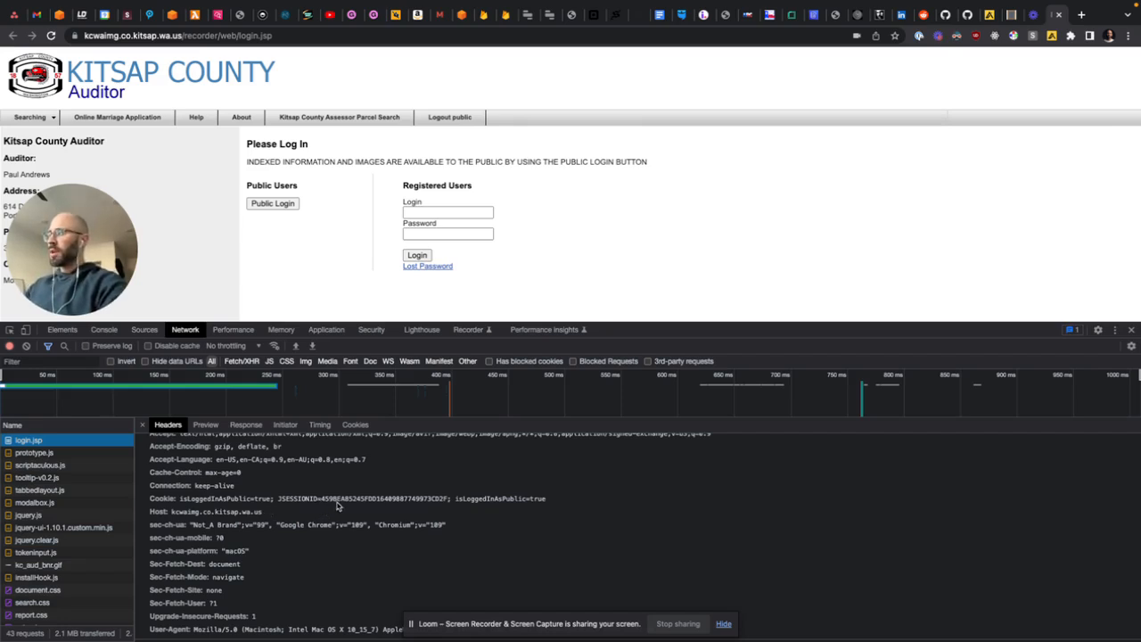
mouse_move(347, 501)
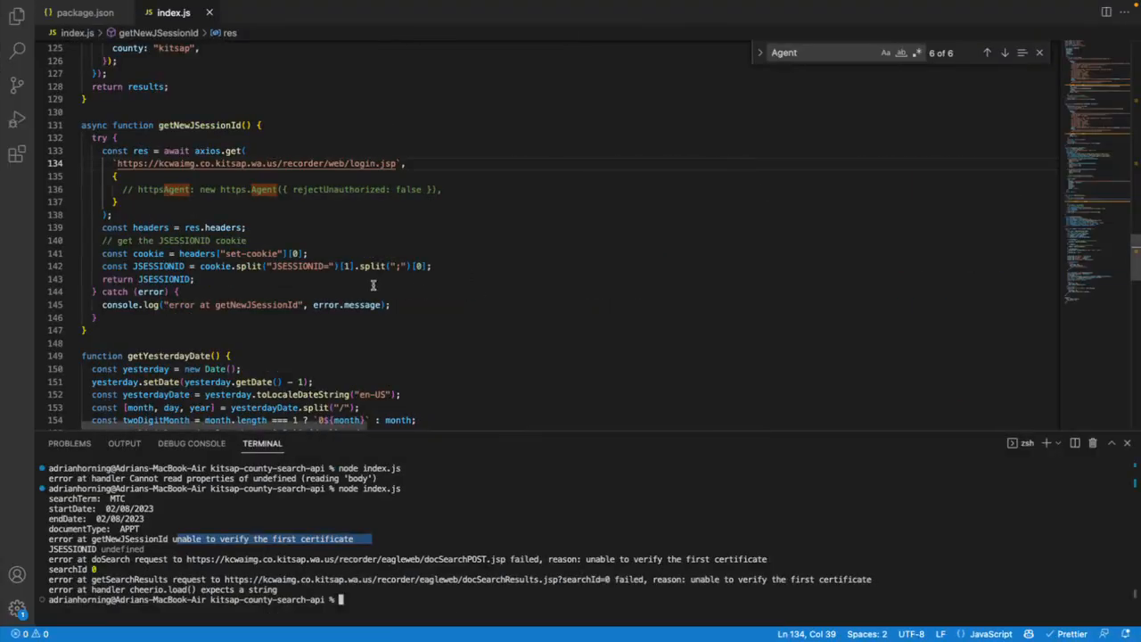
Uncomment the httpsAgent: new https.Agent({ rejectUnauthorized: false }) line in getNewJSessionId
double_click(200, 124)
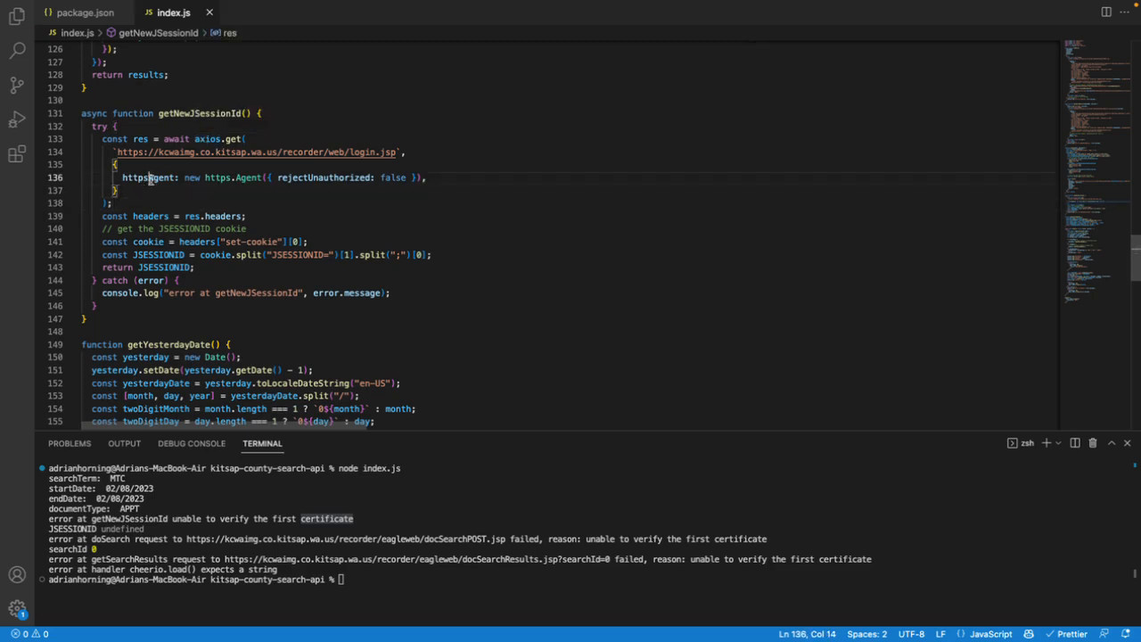
click(123, 177)
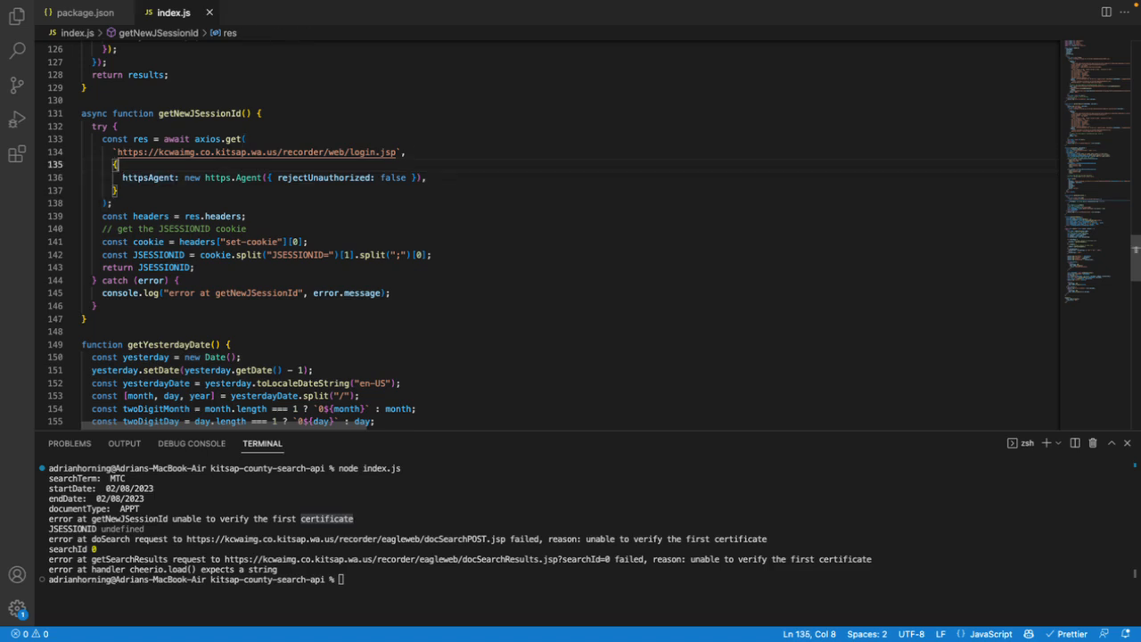
double_click(149, 177)
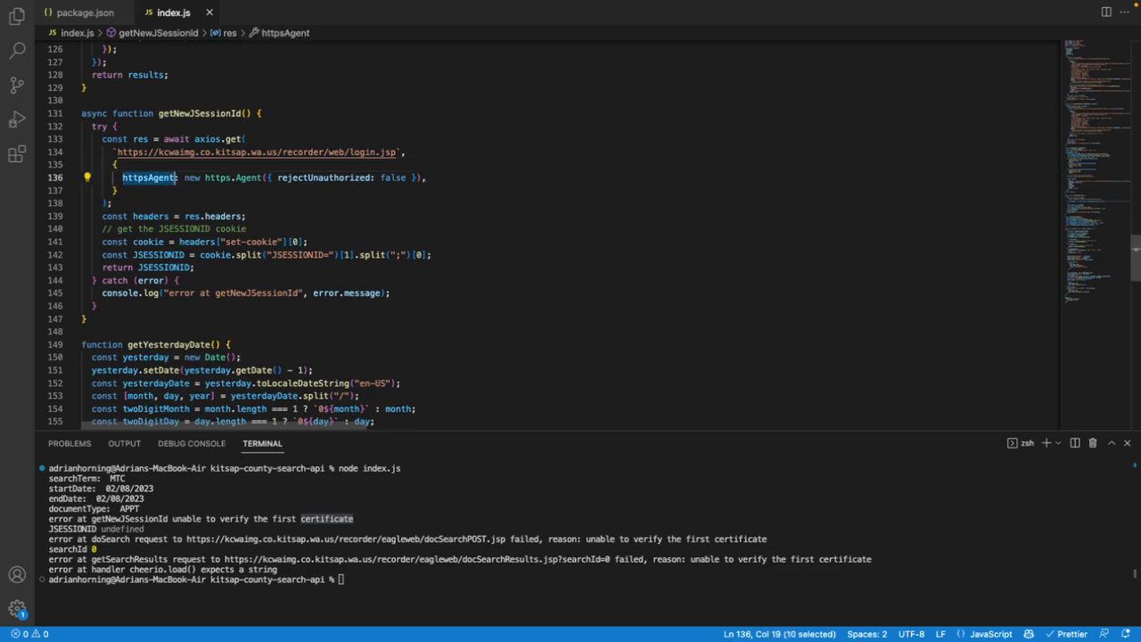
click(181, 177)
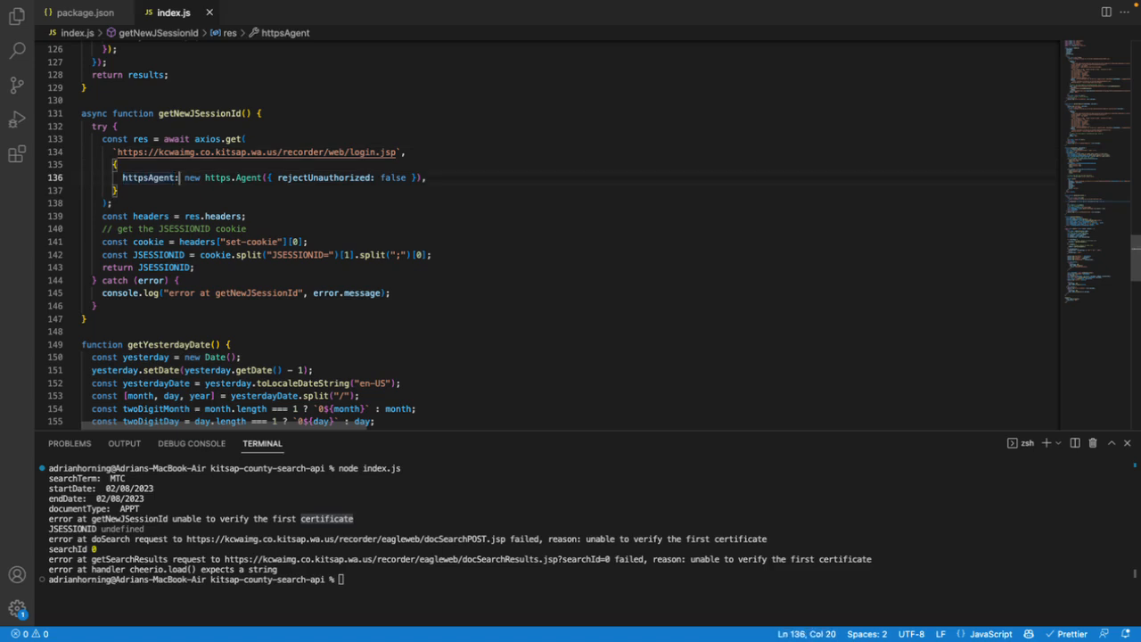
drag(185, 177, 261, 177)
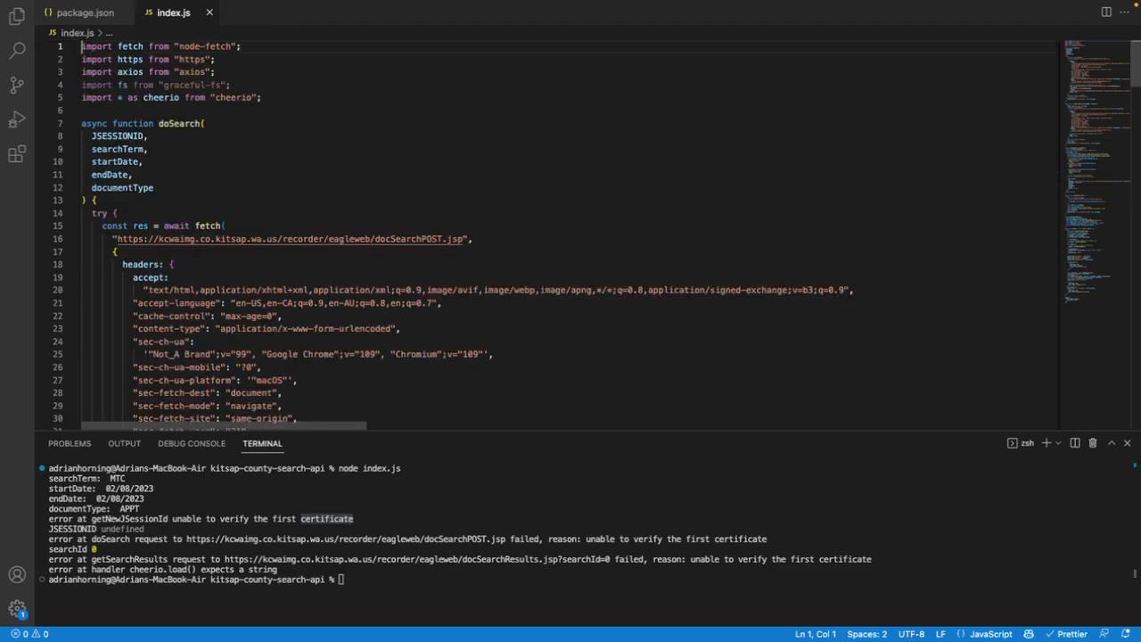
Comment out the httpsAgent line and rerun node index.js, reaching the certificate error
triple_click(147, 59)
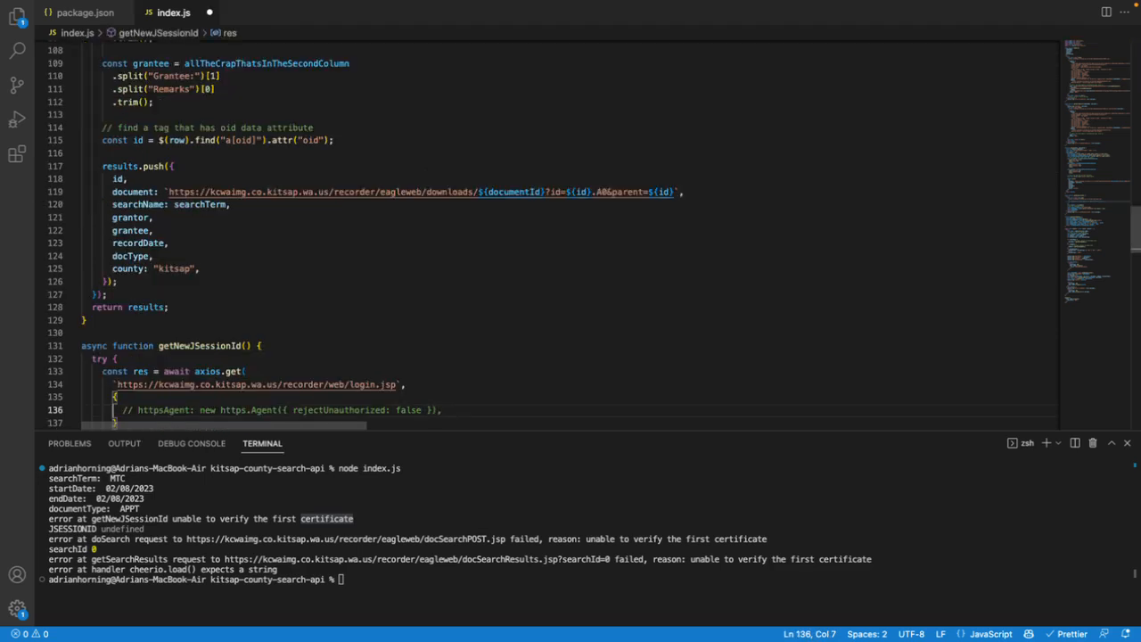
scroll(down, 3)
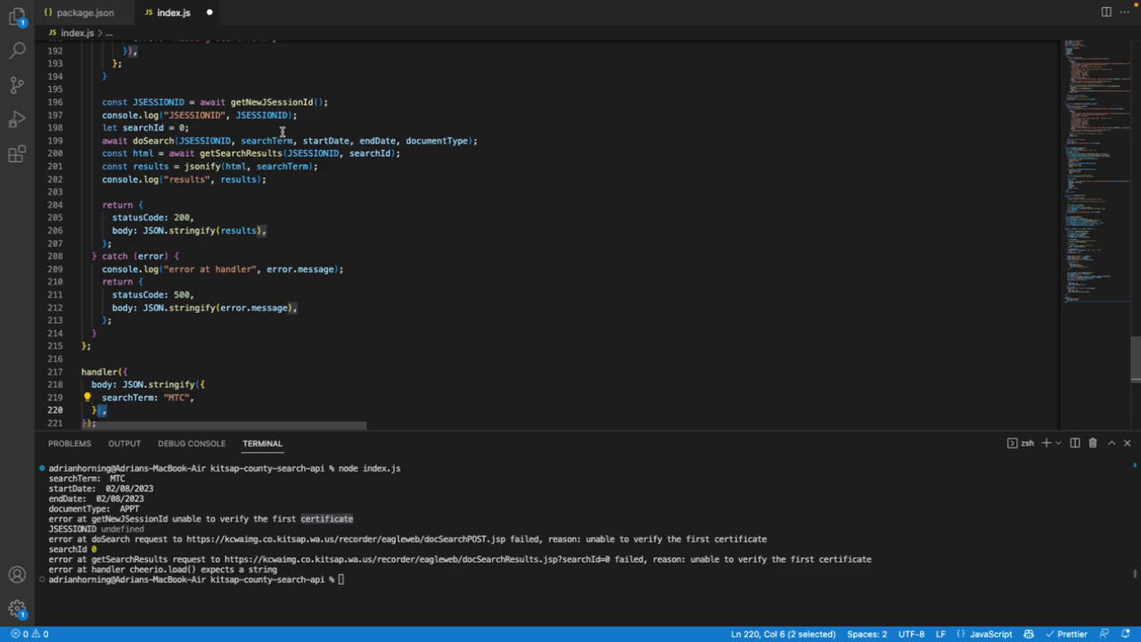
text(age)
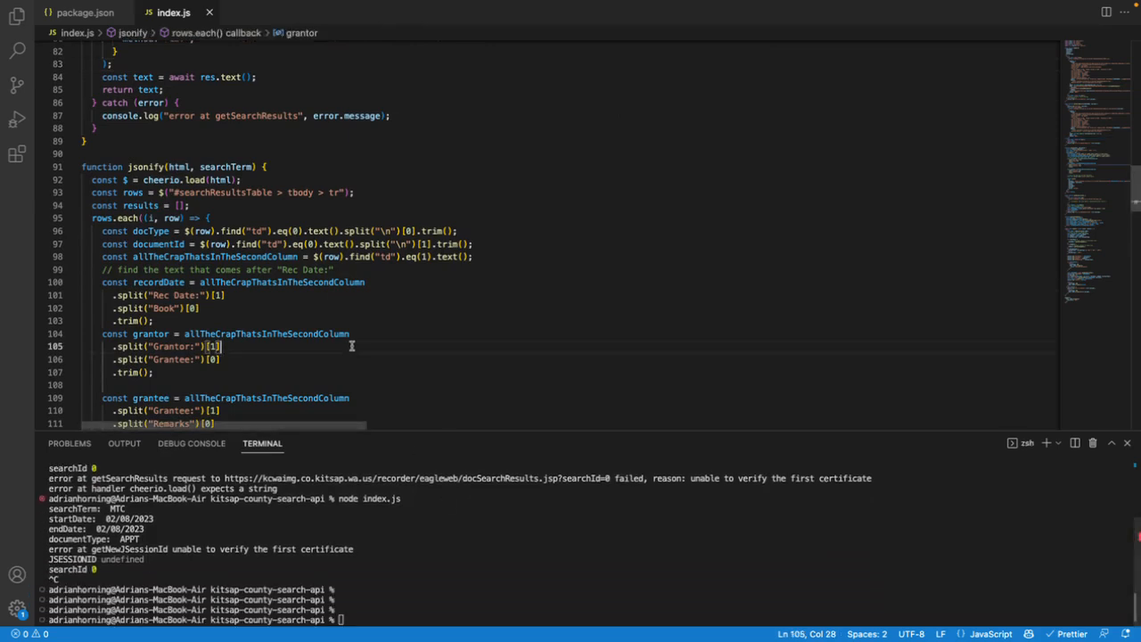
scroll(down, 3)
text(node index.js)
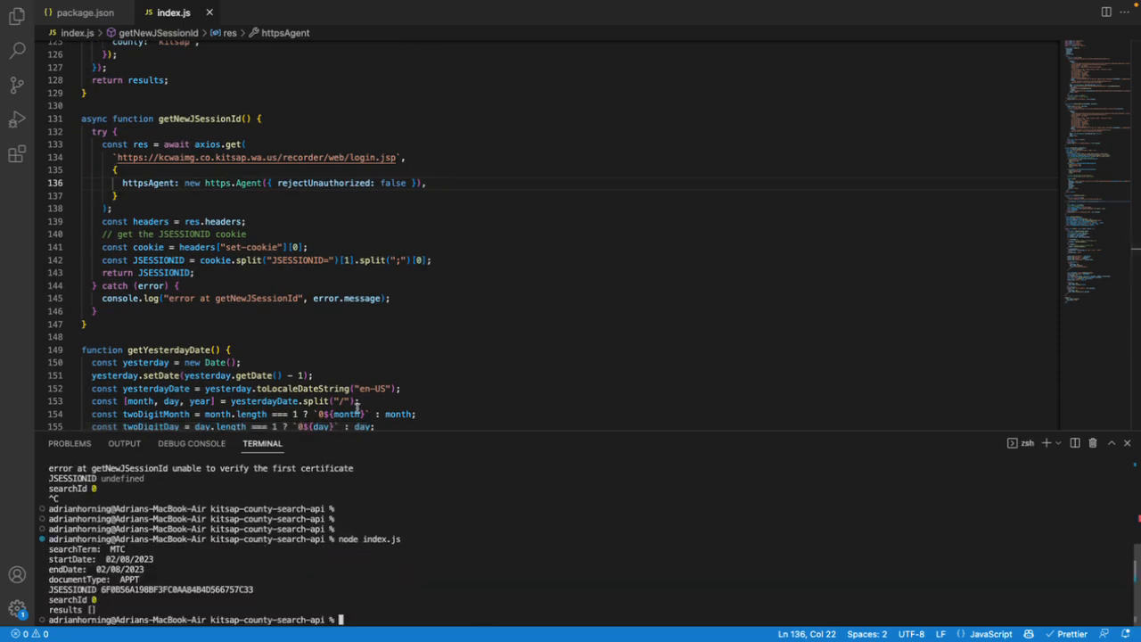
Add startDate: "01/01/2021" to the handler body and rerun to print trustee document results
scroll(down, 3)
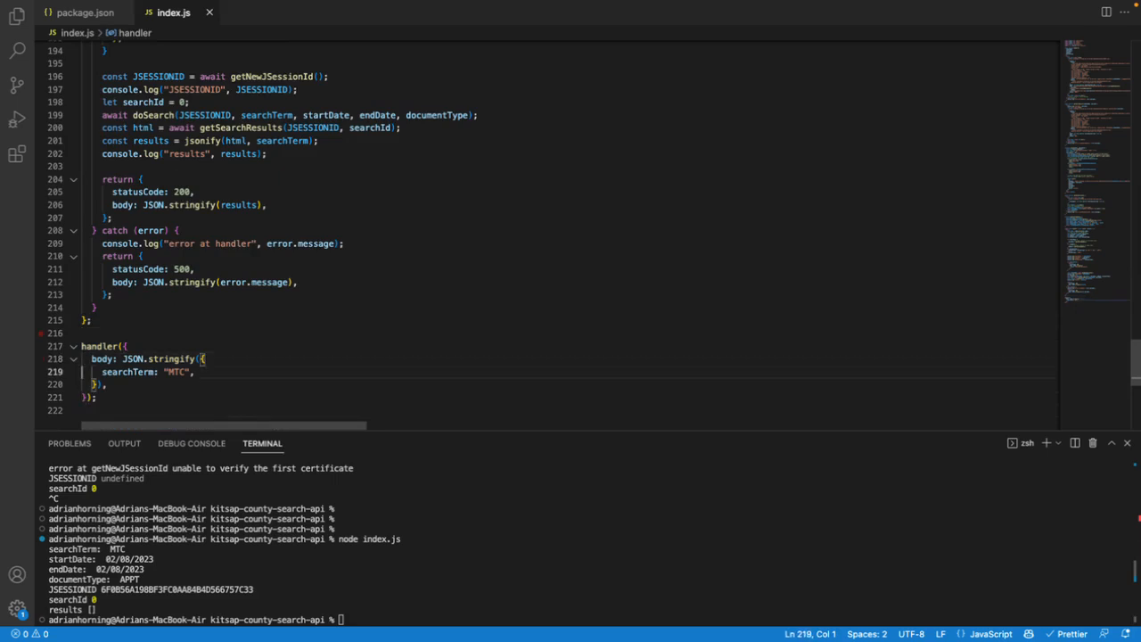
text(startDate: "01/01/2021",)
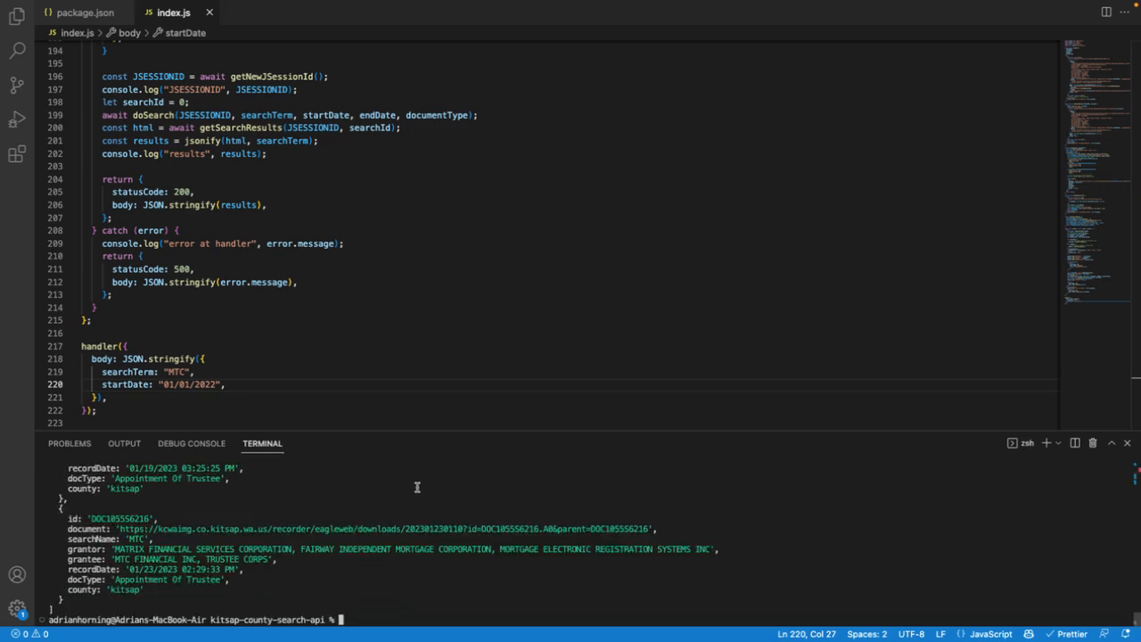
scroll(down, 3)
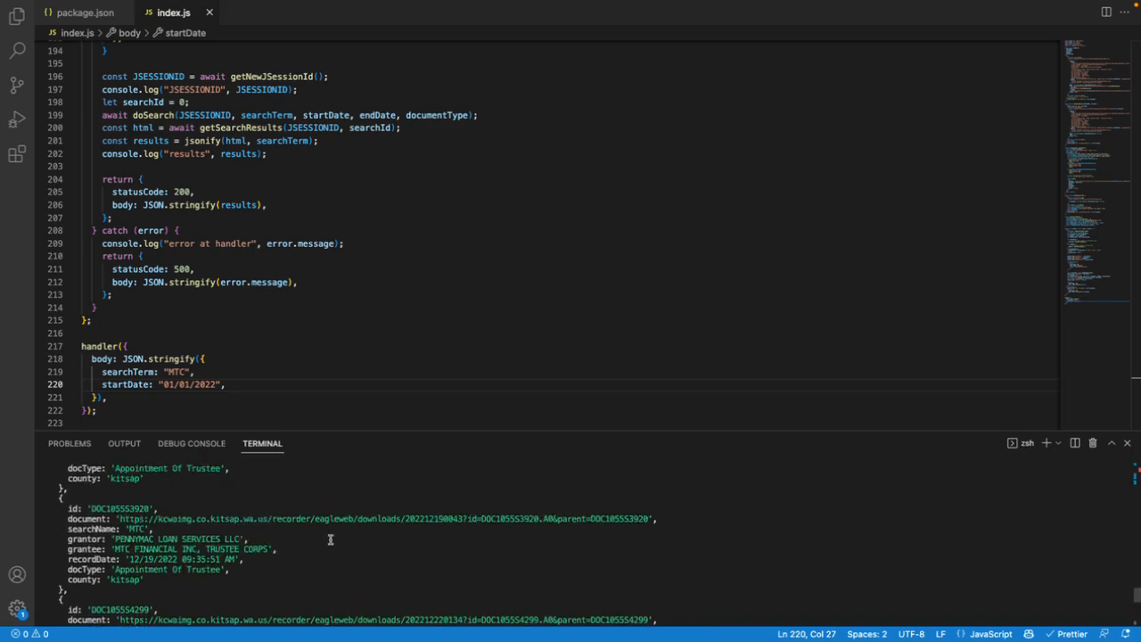